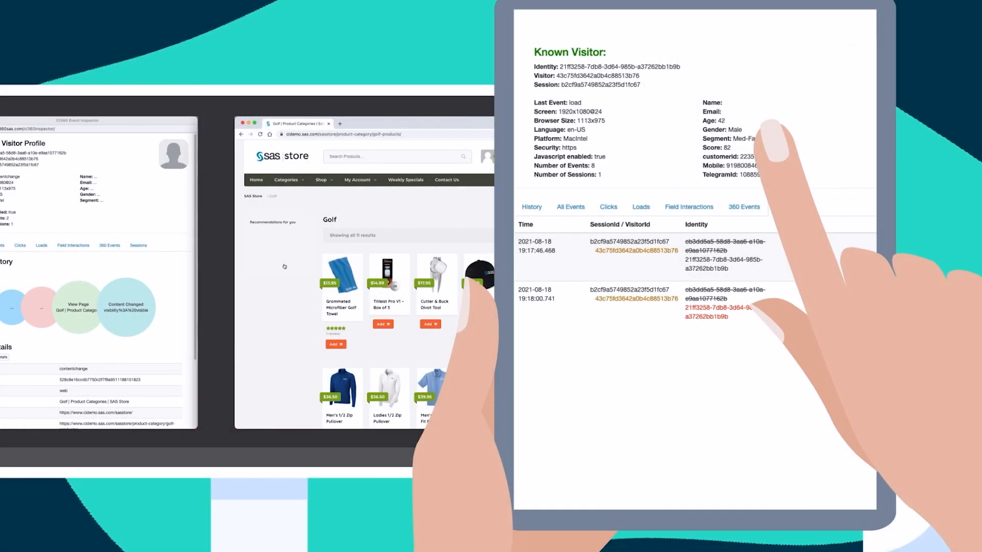
List all the known visitor's tracked events, from page loads and clicks to form submit and identity.
click(570, 207)
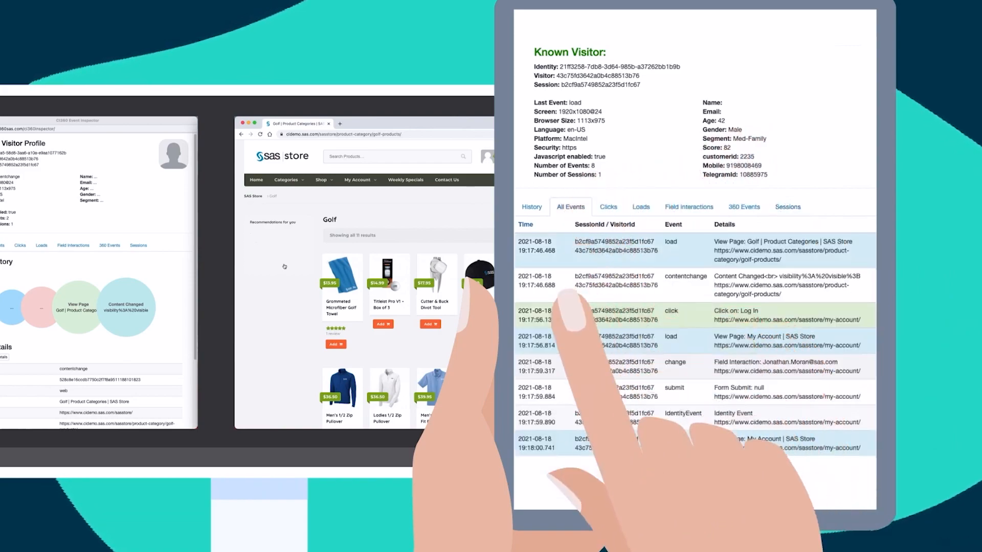